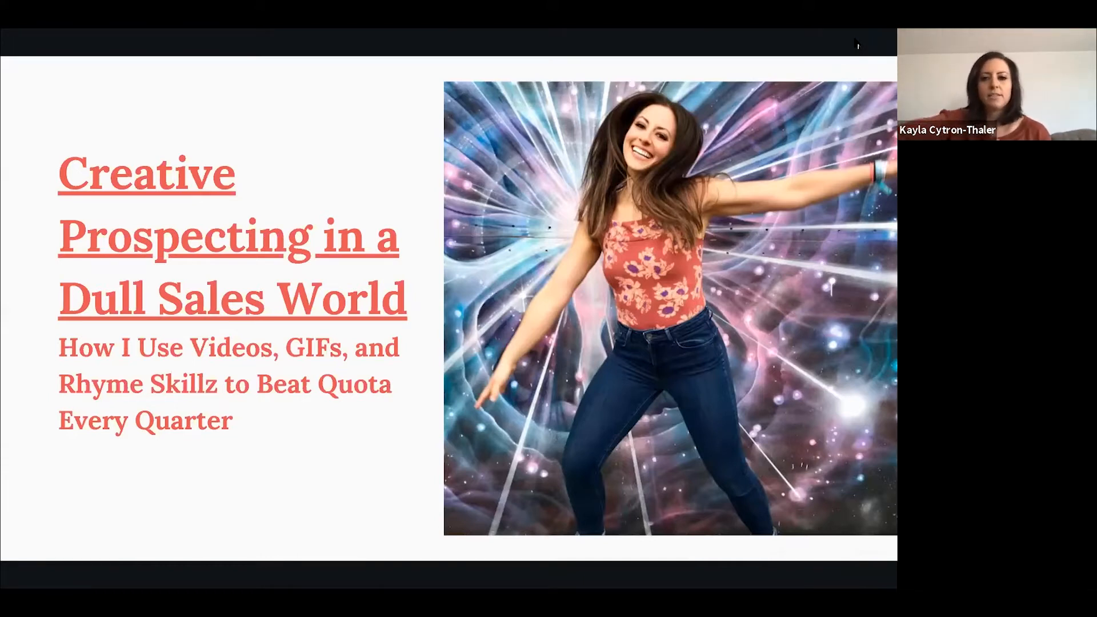
Advance from the title slide to slide 2, "It's not about us, It's about them.".
{"action": "left_click", "coordinate": [864, 309]}
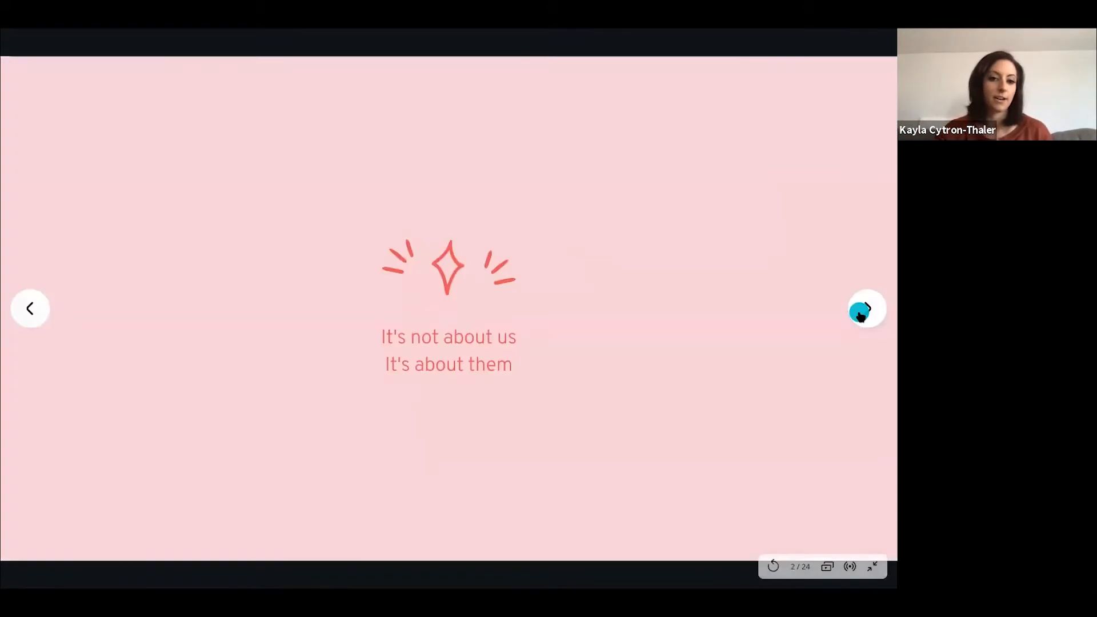
{"action": "mouse_move", "coordinate": [860, 262]}
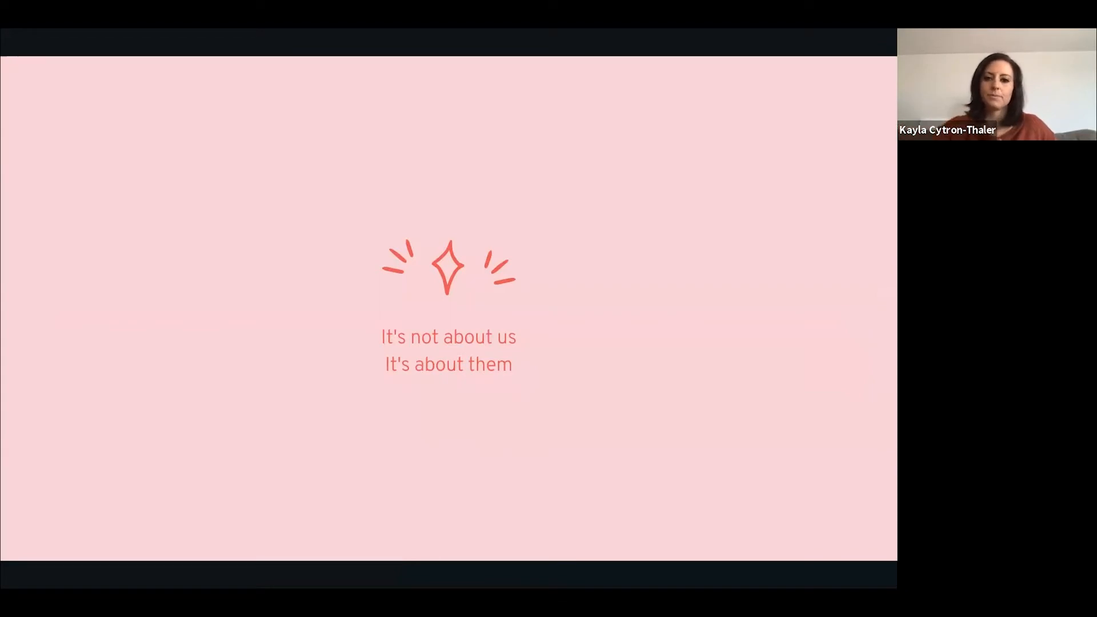
Advance to slide 3, "It's all in the data," with customer quotes and quota stats.
{"action": "left_click", "coordinate": [867, 308]}
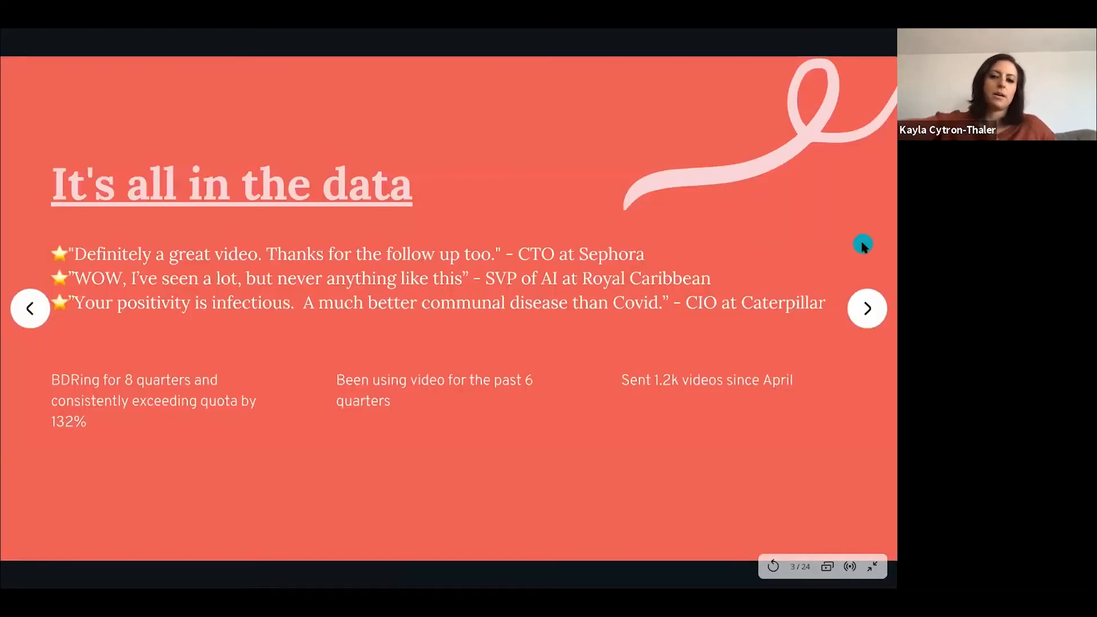
{"action": "mouse_move", "coordinate": [865, 246]}
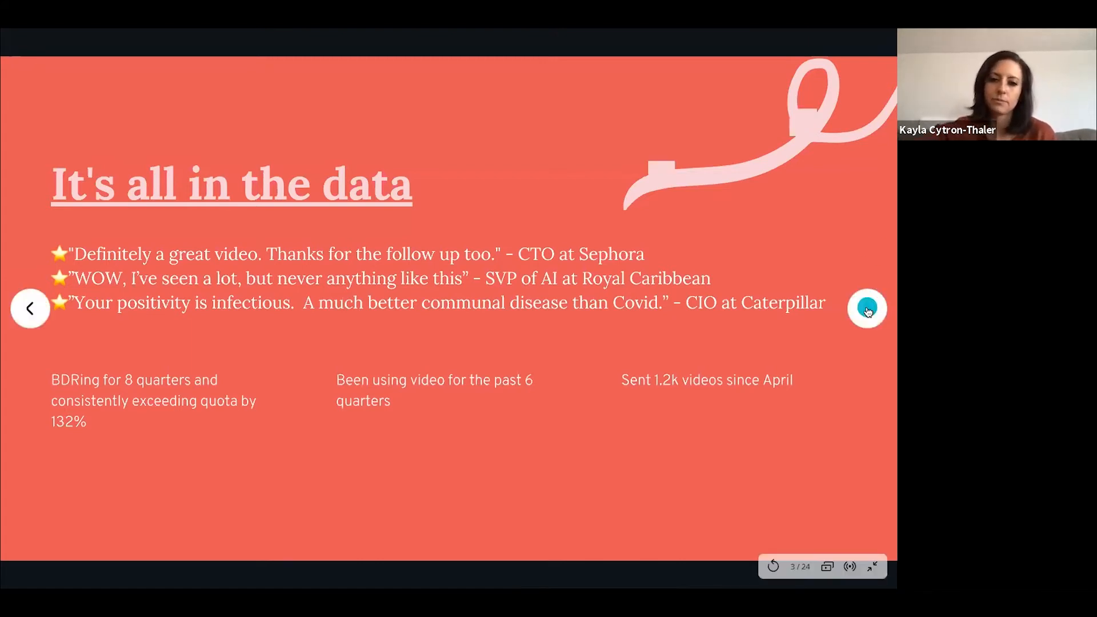
Advance through the Research vs. Scalability slide to the Where to research slide.
{"action": "left_click", "coordinate": [866, 308]}
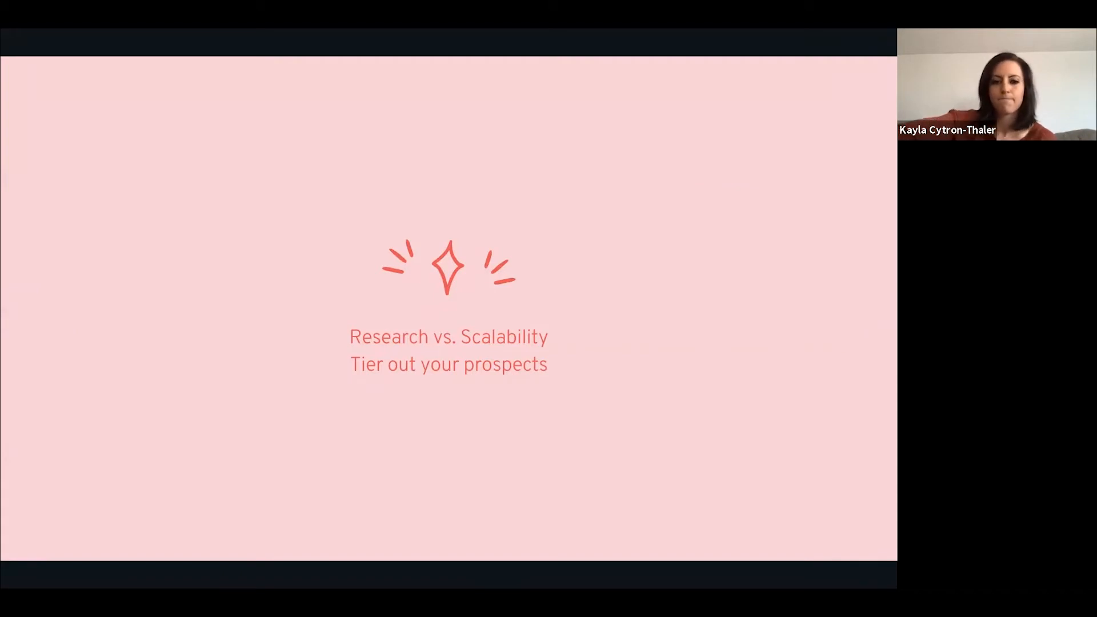
{"action": "left_click", "coordinate": [871, 304]}
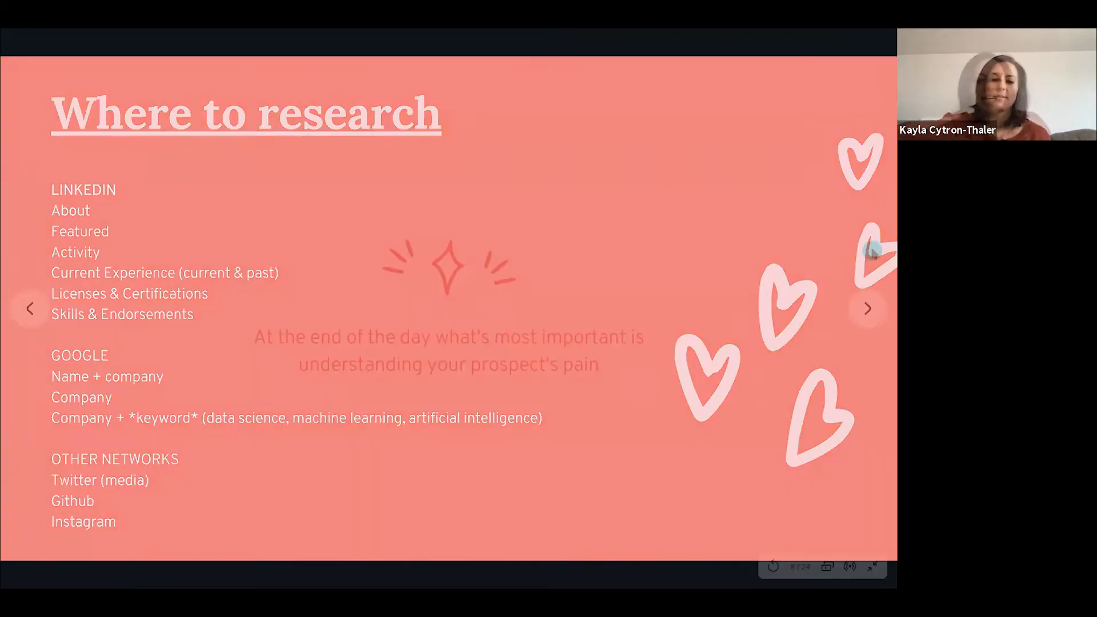
Advance past the prospect's pain slide to slide 10, "Personalized email.".
{"action": "left_click", "coordinate": [869, 309]}
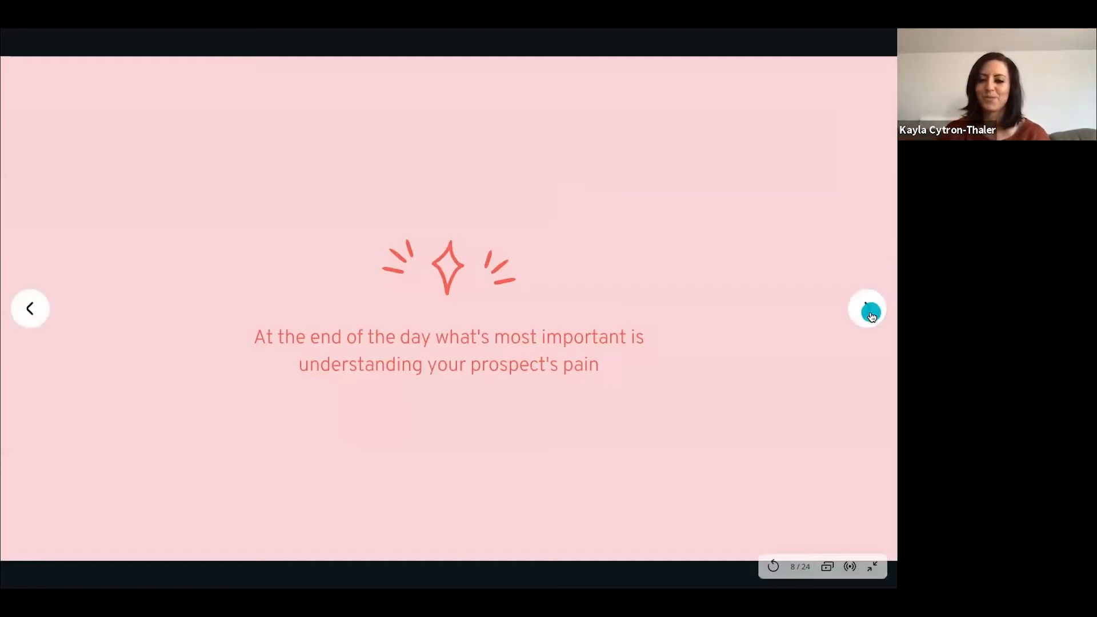
{"action": "left_click", "coordinate": [866, 310]}
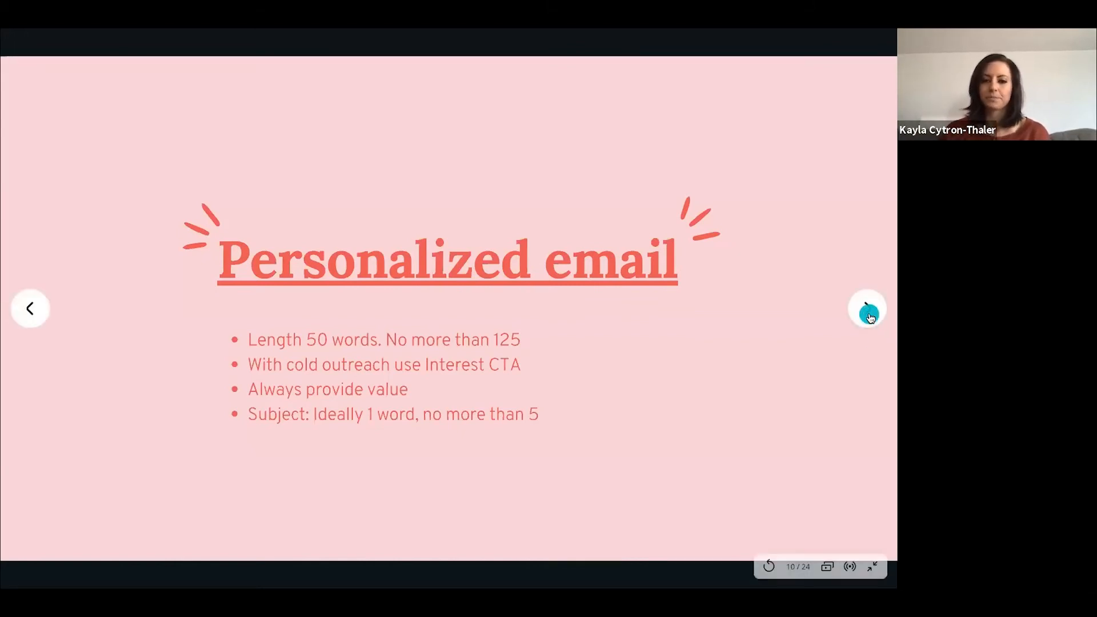
Advance through the Gifting example slide to the GIFS slide with three tips.
{"action": "left_click", "coordinate": [868, 308]}
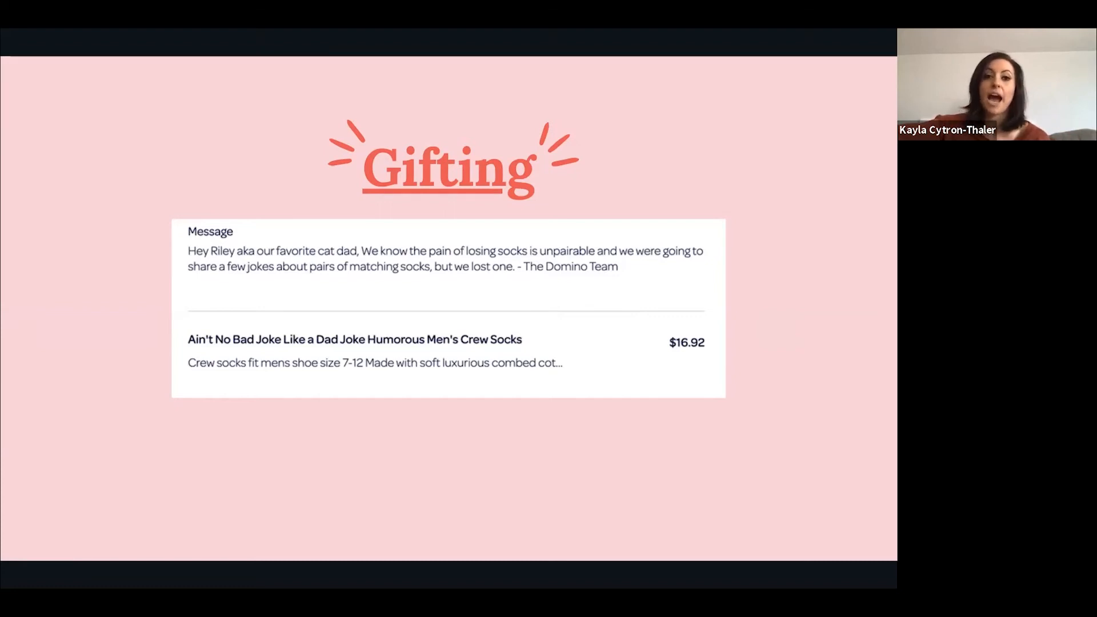
{"action": "left_click", "coordinate": [867, 308]}
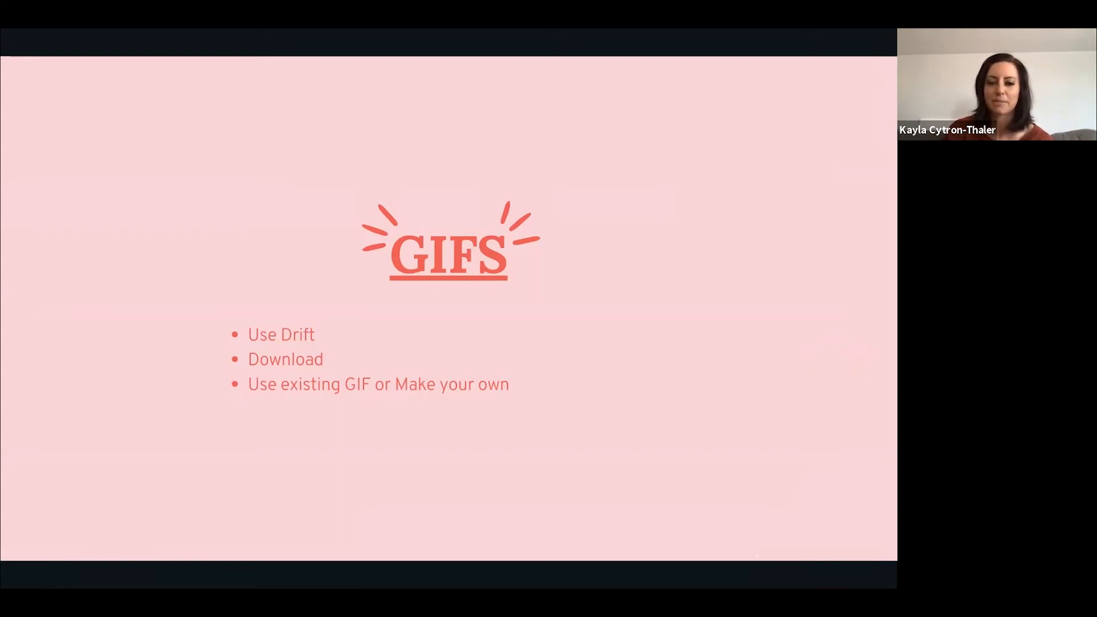
Advance through Voice Messages to slide 18, "Video," listing nine tips.
{"action": "left_click", "coordinate": [866, 309]}
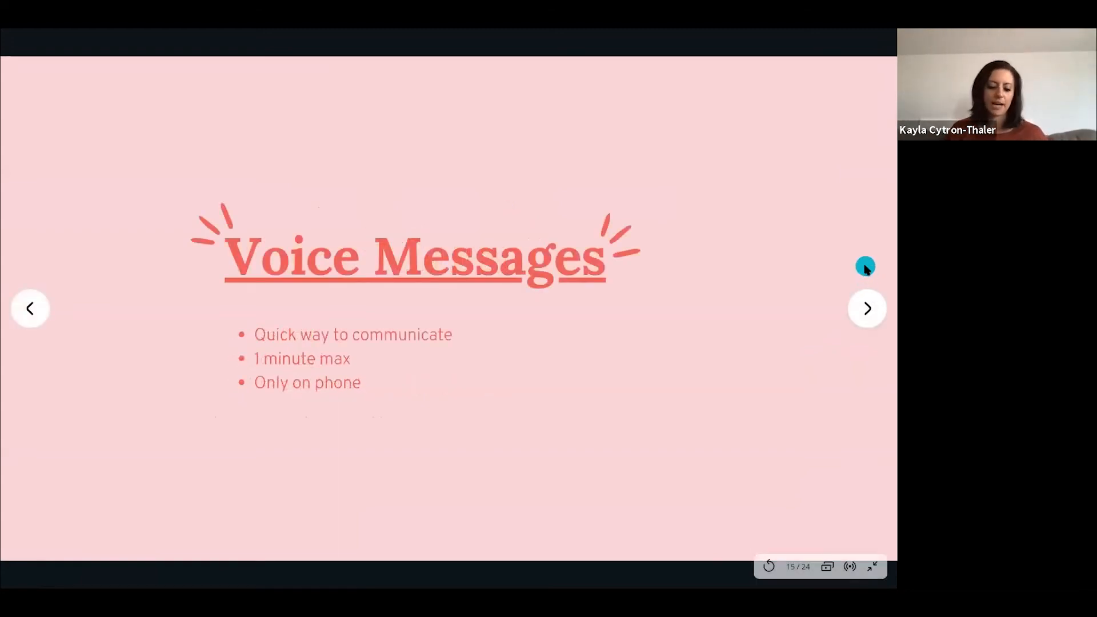
{"action": "mouse_move", "coordinate": [867, 269]}
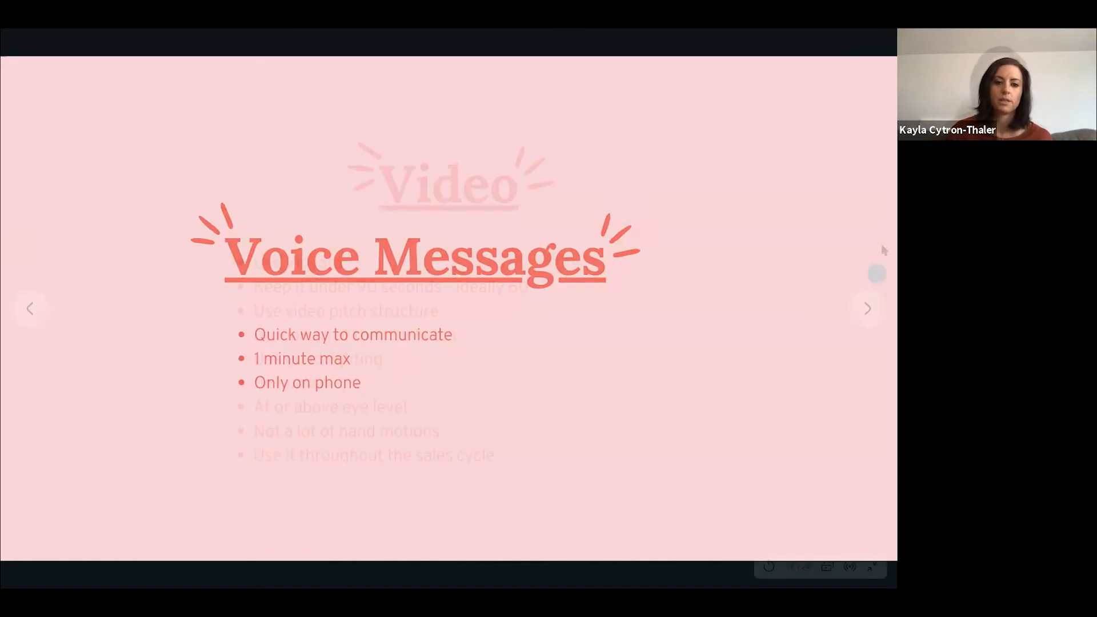
{"action": "left_click", "coordinate": [868, 309]}
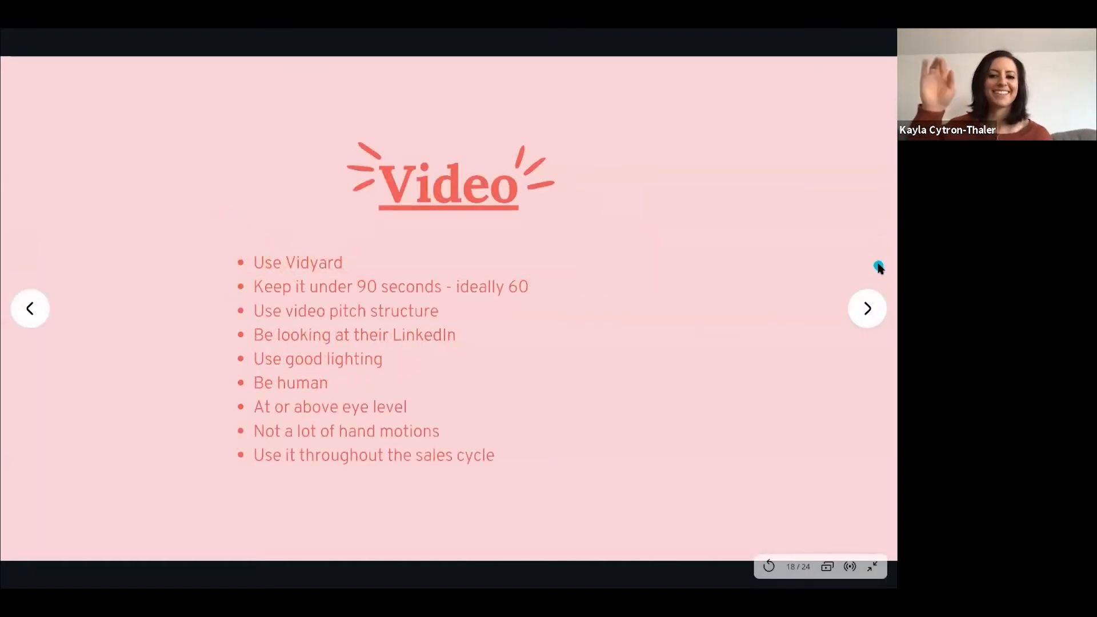